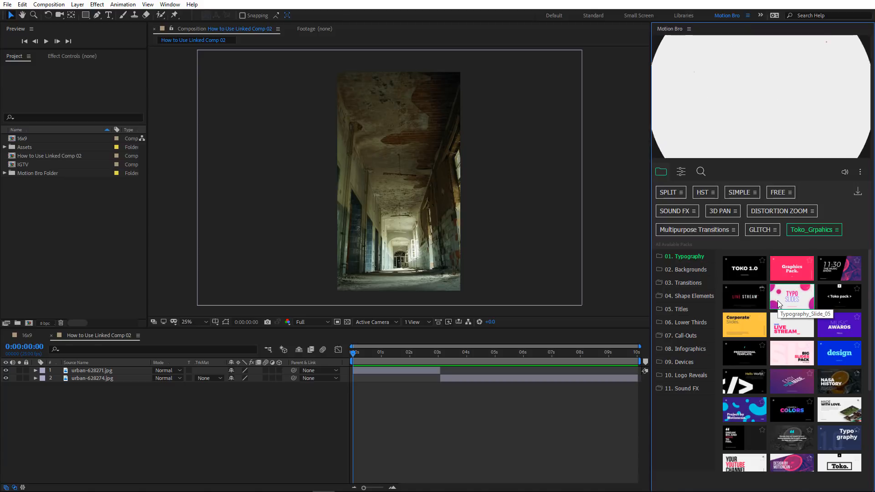
# Scrub the Sequence 01 ruler in Premiere Pro to replay the linked comp transition.
pyautogui.click(780, 211)
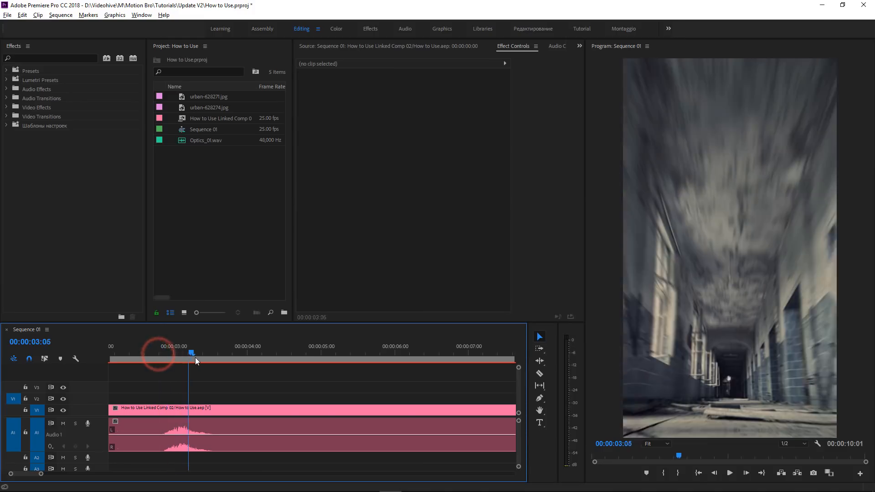
pyautogui.click(153, 352)
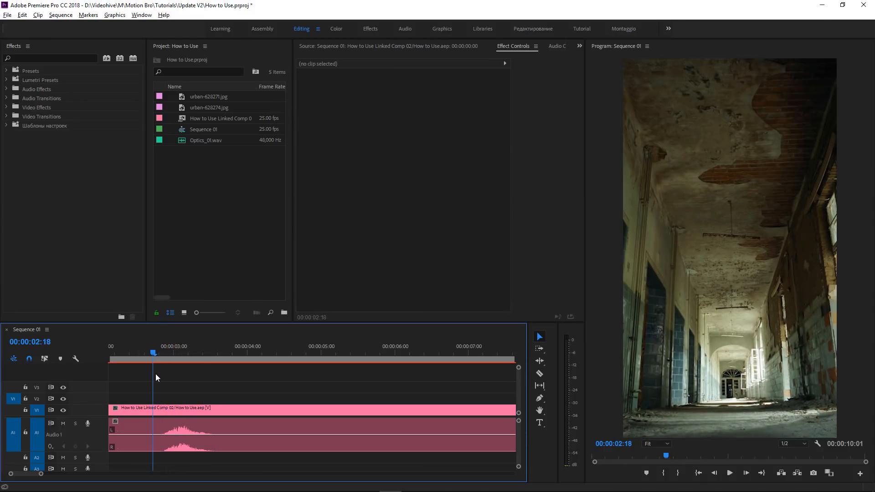
pyautogui.click(205, 352)
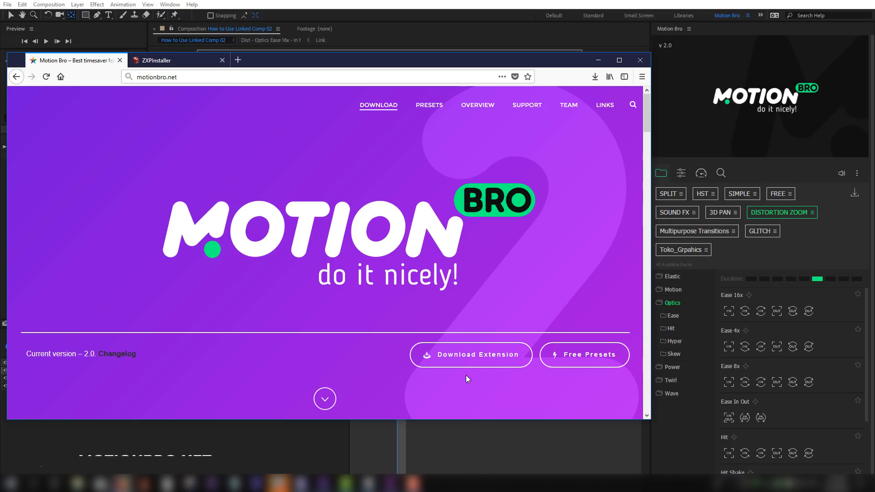
# Start downloads of the Motion Bro extension and the ZXPInstaller for Windows.
pyautogui.click(471, 355)
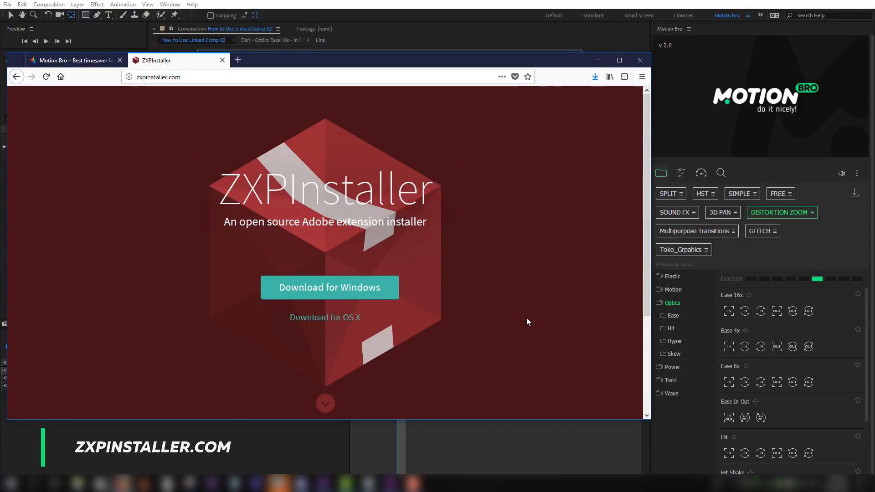
pyautogui.click(329, 287)
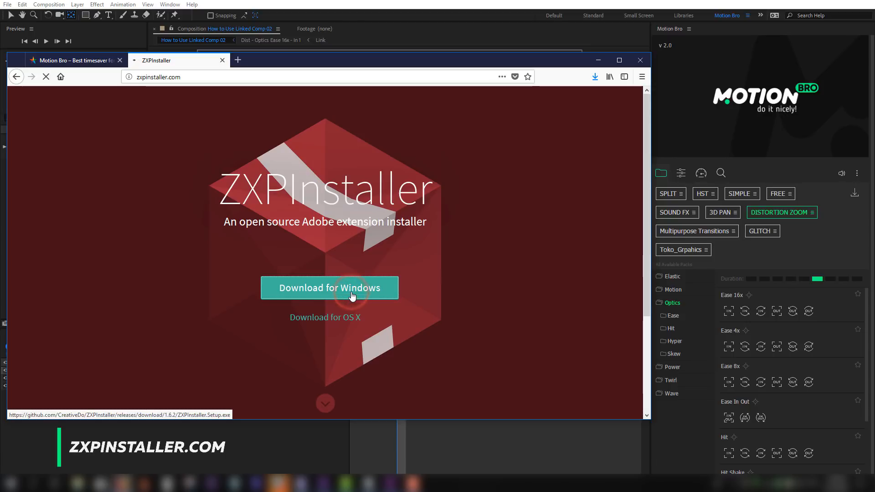
pyautogui.click(329, 288)
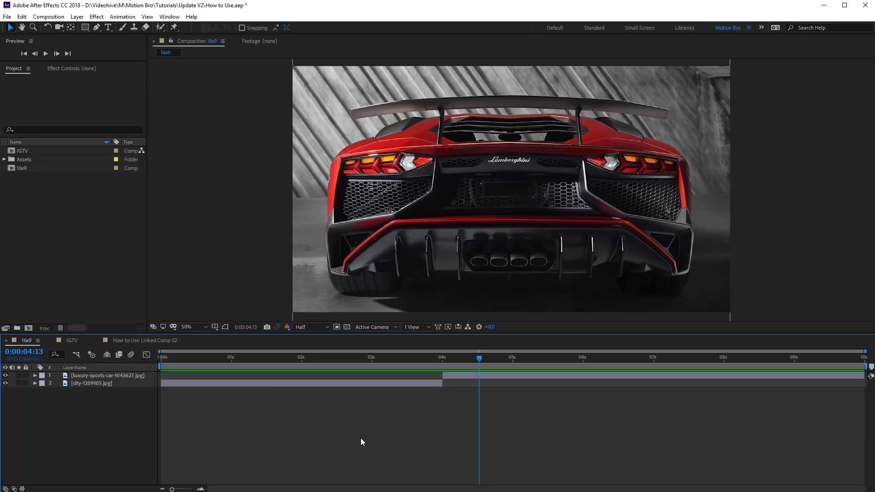
# Show the Motion Bro extension panel beside the 16x9 comp and widen it.
pyautogui.click(170, 16)
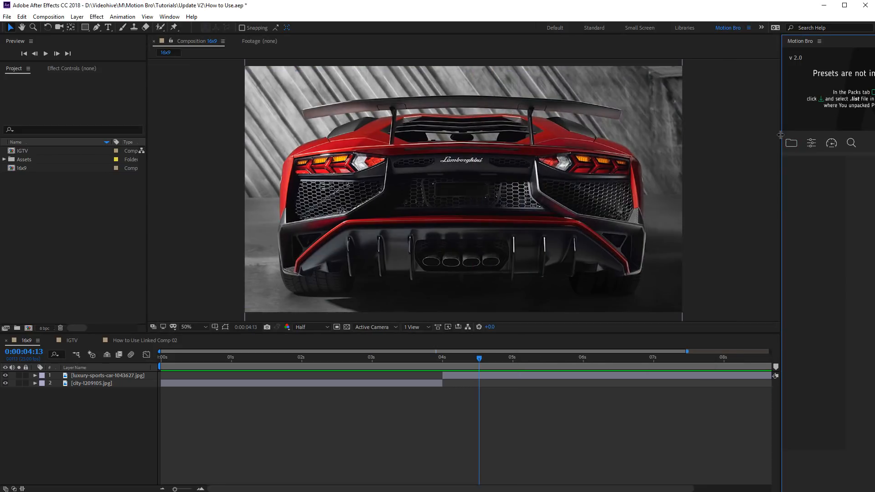
pyautogui.click(665, 185)
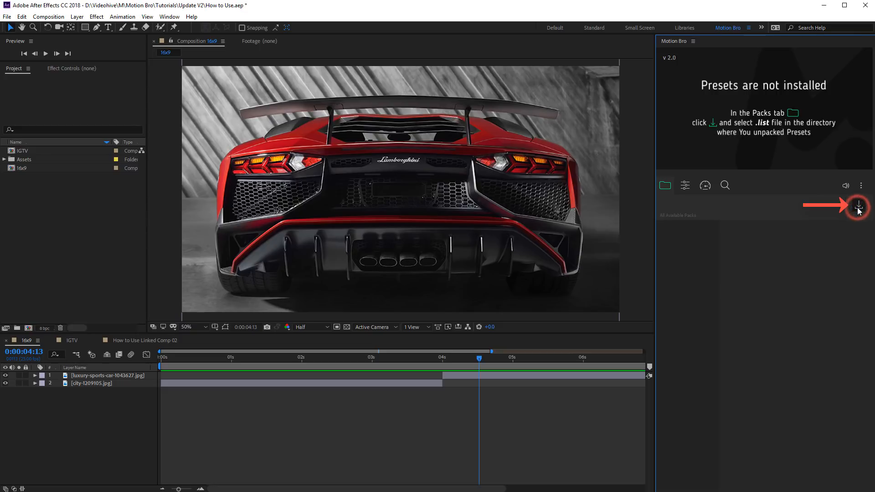
# Install the FREE- SOUND FX.list presets from the FREE PRESETS PACK folder.
pyautogui.click(861, 204)
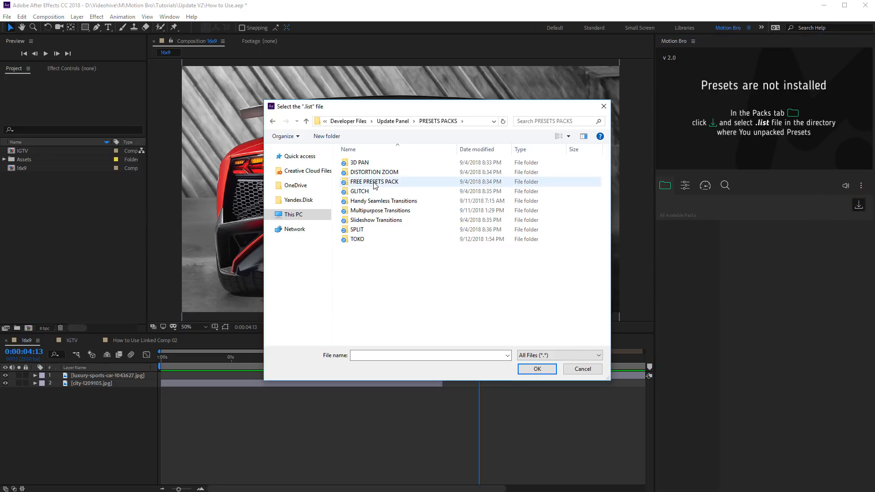
pyautogui.doubleClick(374, 181)
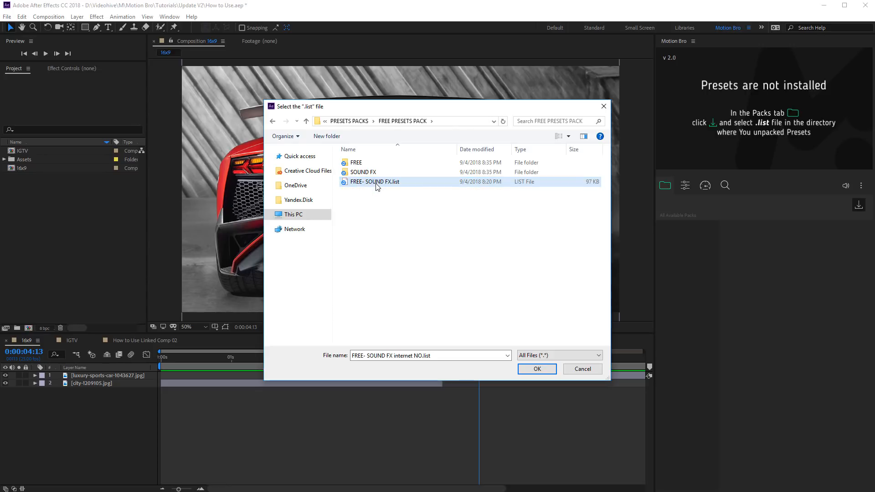
pyautogui.moveTo(375, 181)
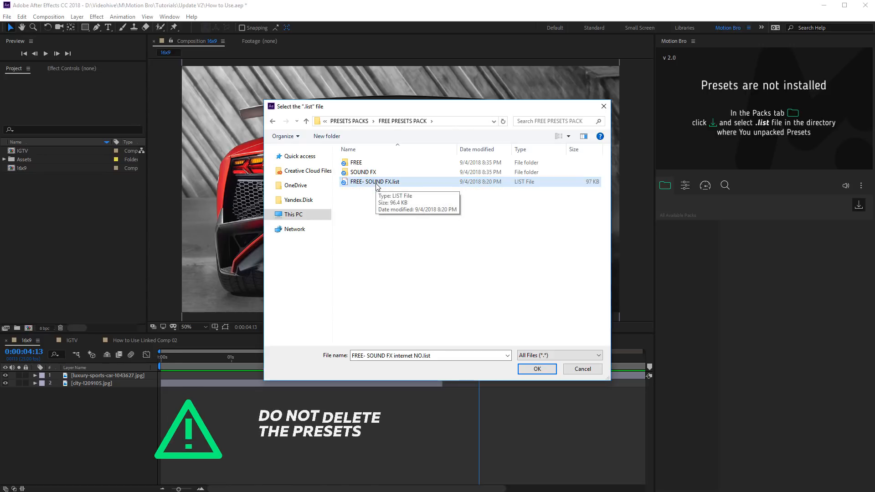
pyautogui.click(536, 370)
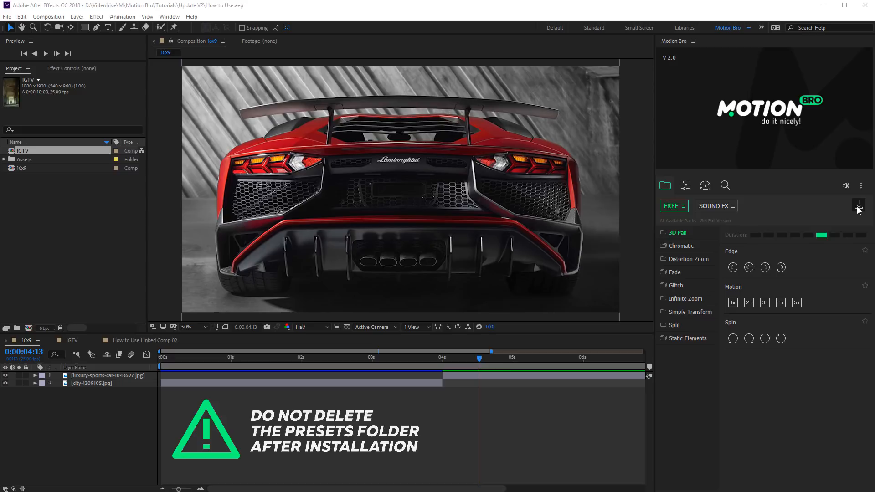
# Copy the Item Purchase Code from the Transitions license certificate PDF and verify it in Motion Bro.
pyautogui.click(859, 204)
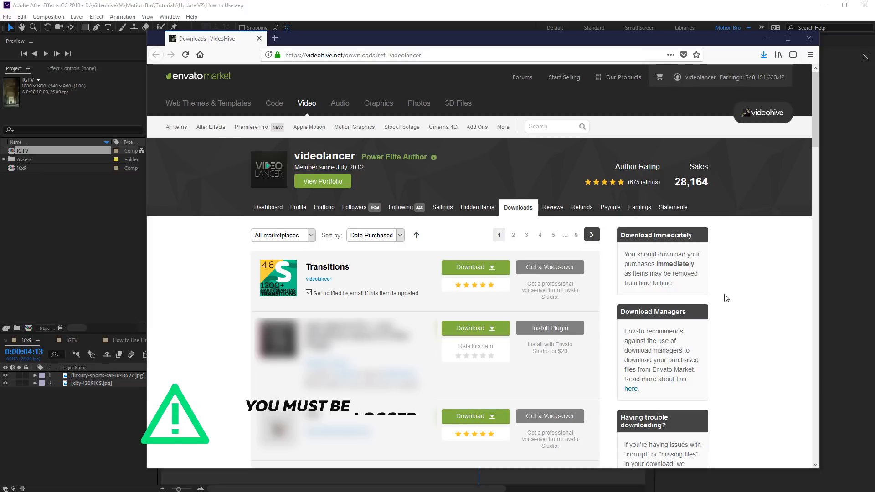
pyautogui.click(474, 267)
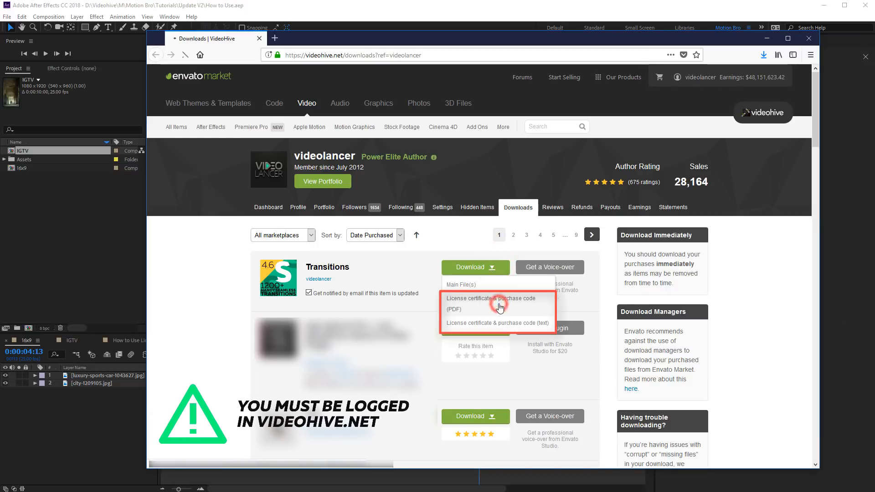
pyautogui.click(490, 303)
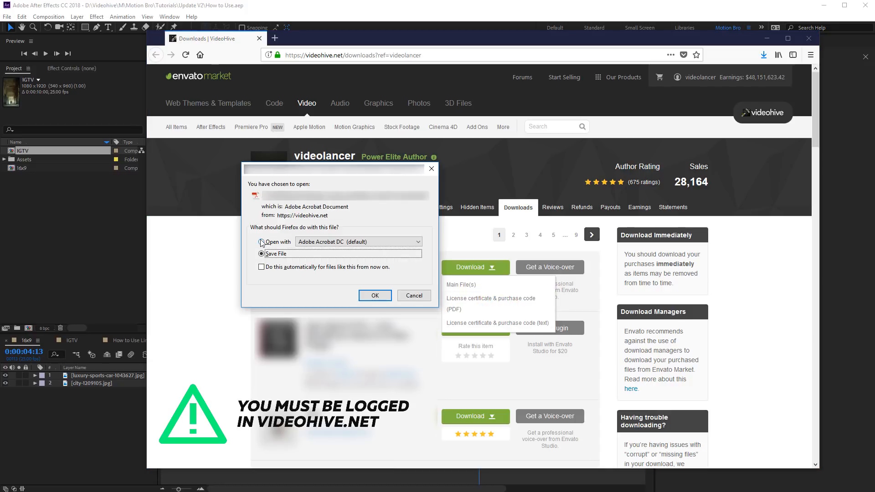
pyautogui.click(375, 296)
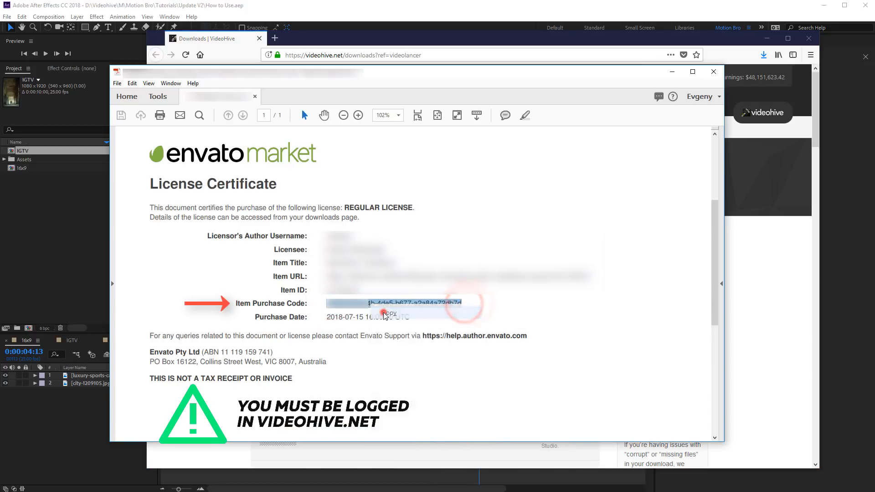
pyautogui.click(760, 290)
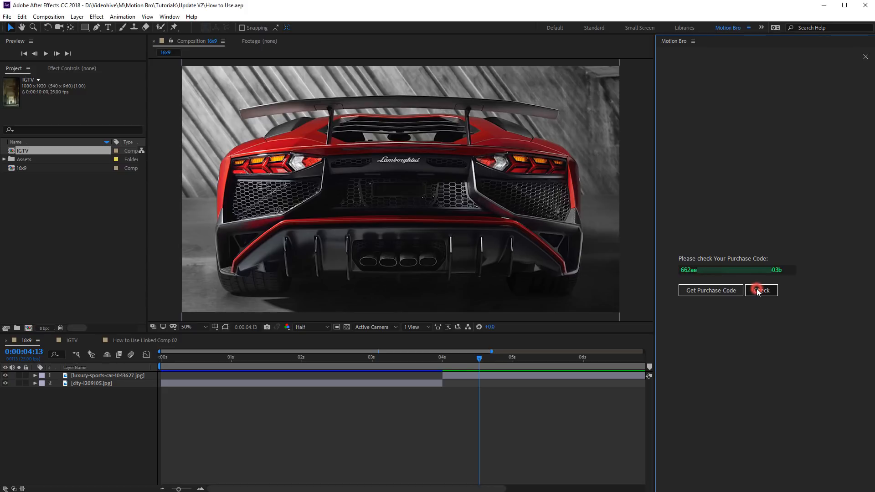
pyautogui.click(761, 290)
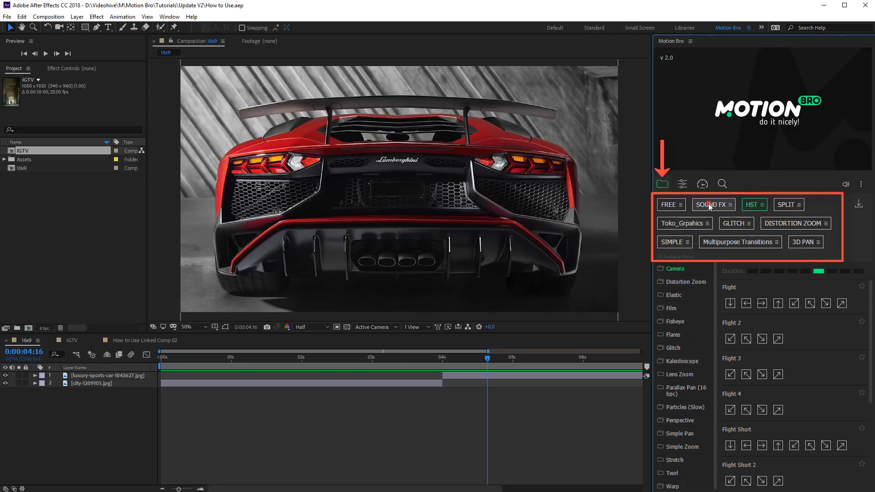
# Browse Multipurpose Transitions to the HST pack's Lens Zoom presets.
pyautogui.click(738, 242)
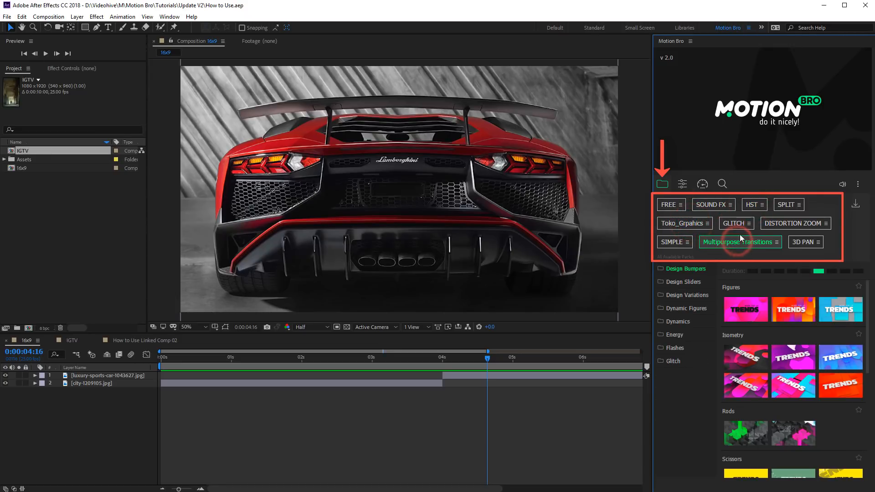
pyautogui.click(752, 204)
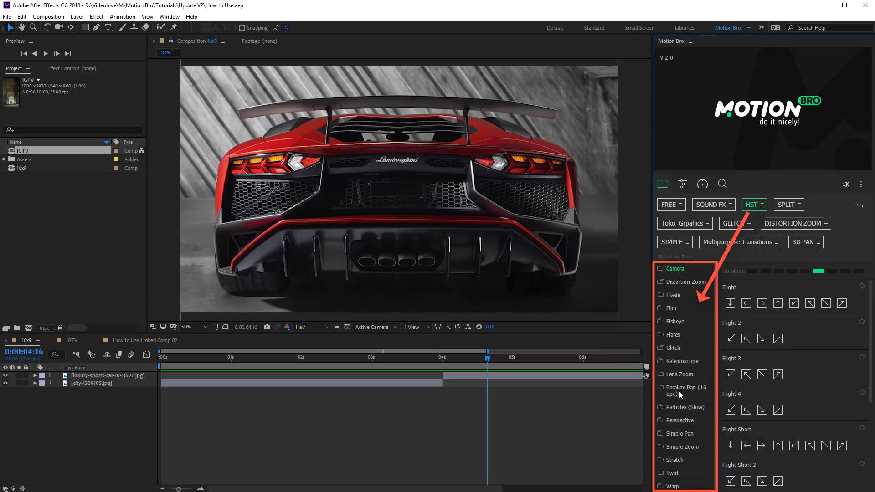
pyautogui.click(680, 374)
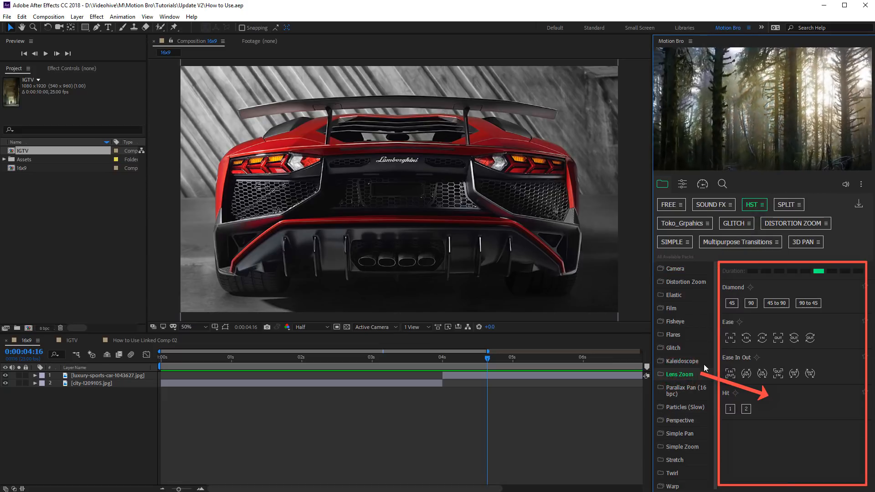
pyautogui.click(731, 338)
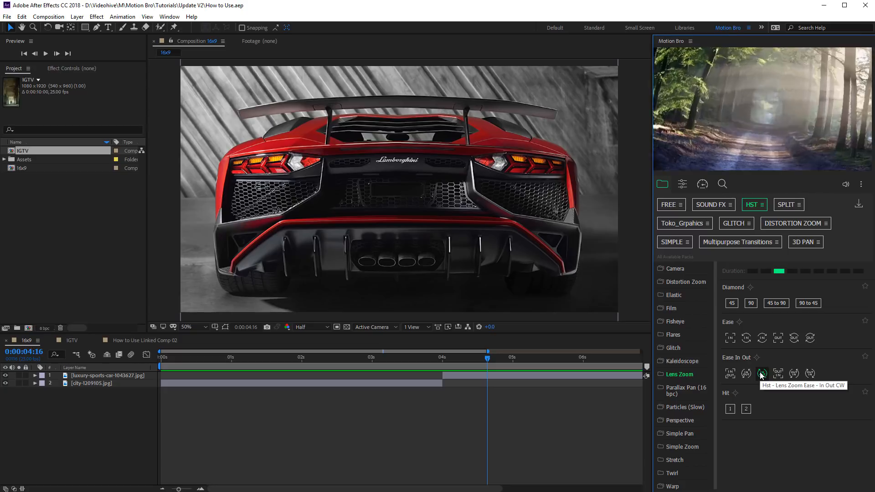
# Apply Lens Zoom Ease In Out CW and Ease In transitions over the city-to-car cut.
pyautogui.click(761, 374)
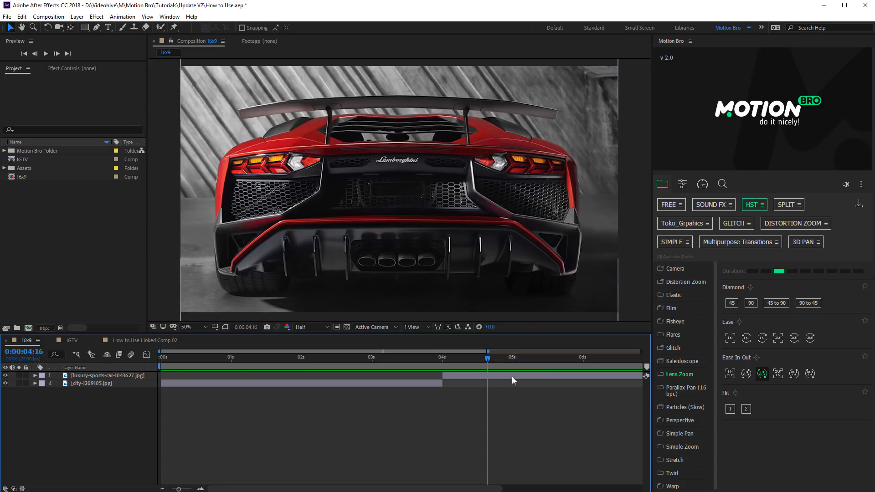
pyautogui.click(514, 358)
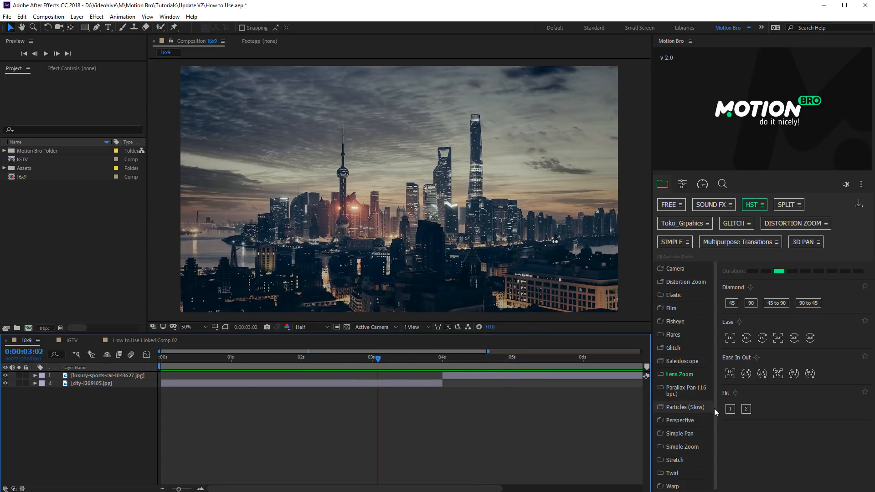
pyautogui.click(731, 410)
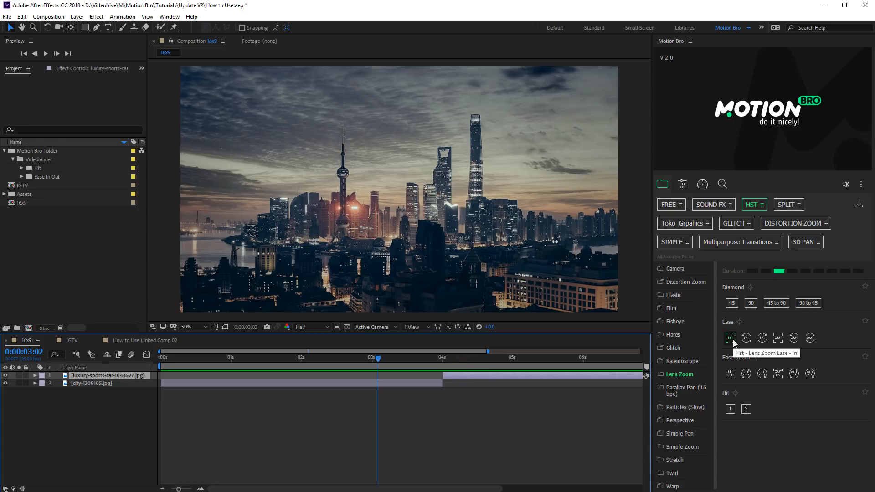
pyautogui.click(730, 337)
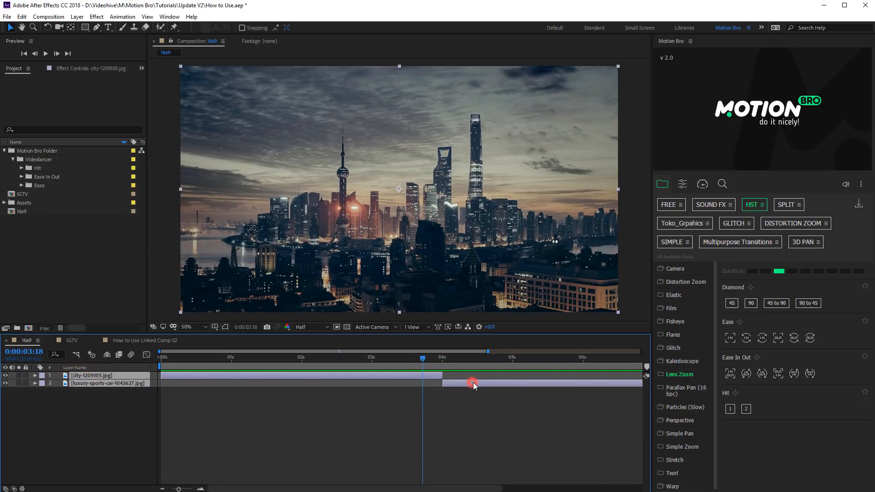
# Apply the Lens Zoom Diamond 45 transition and select its new layer.
pyautogui.click(732, 303)
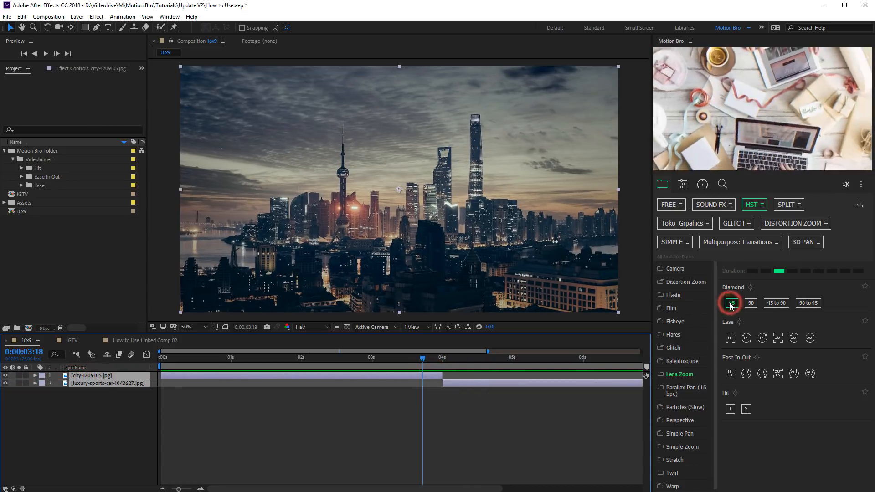
pyautogui.click(732, 303)
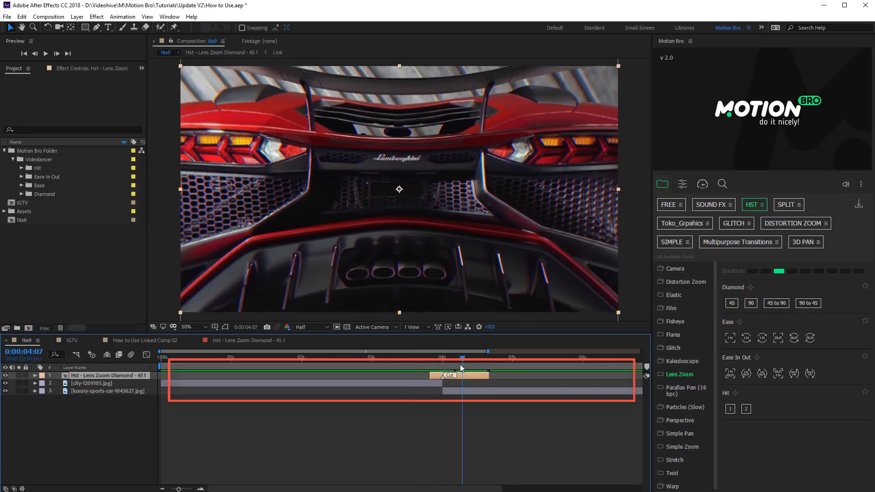
pyautogui.click(792, 224)
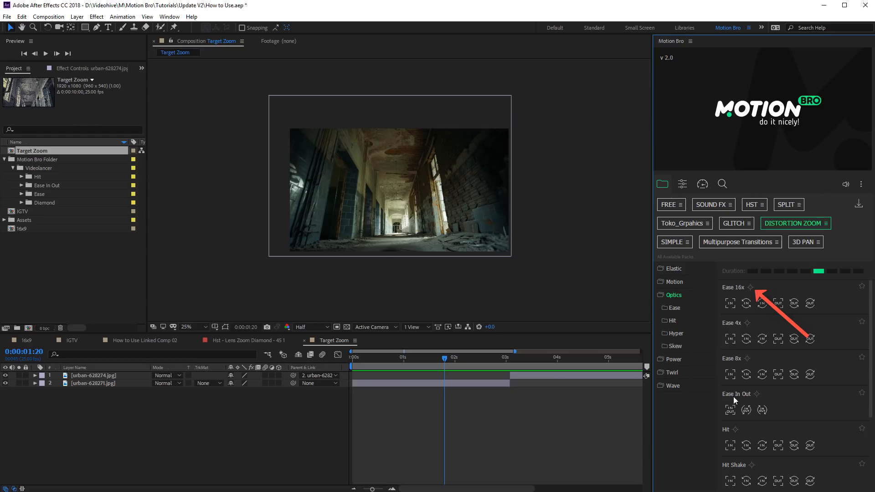
# Apply the Optics Ease 16x and Split Strips Slide Left transitions between the car photos.
pyautogui.click(729, 302)
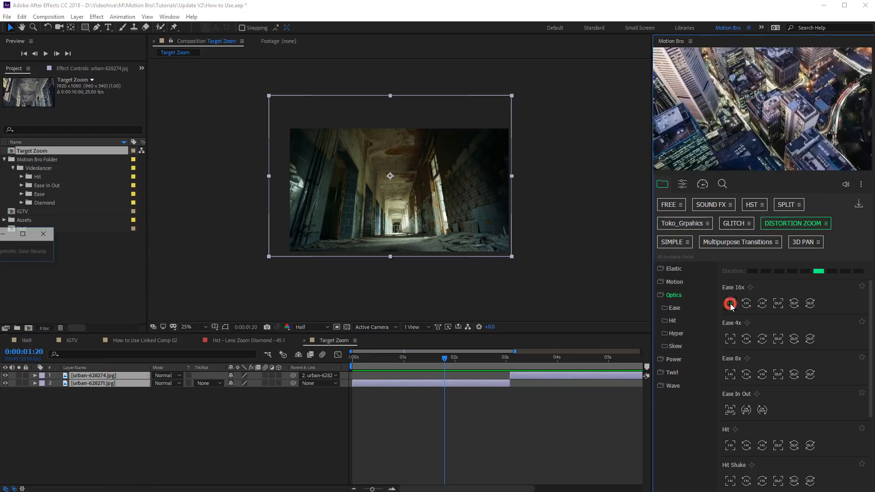
pyautogui.click(731, 303)
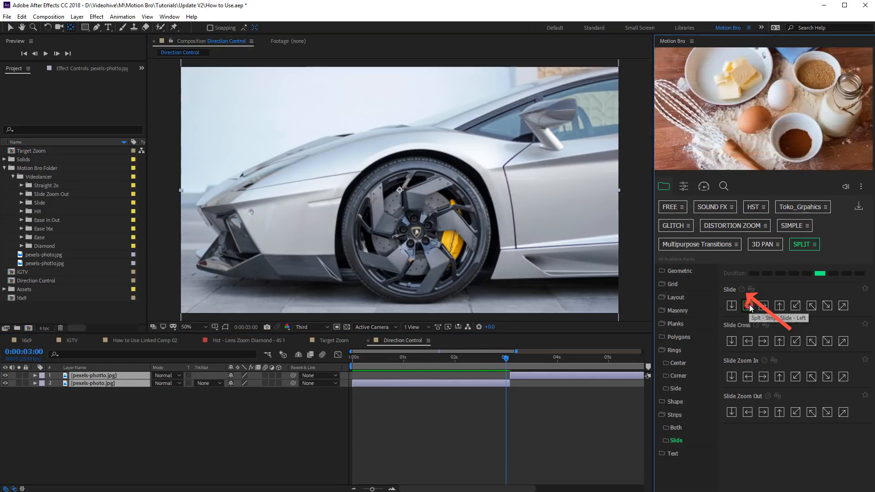
pyautogui.click(747, 306)
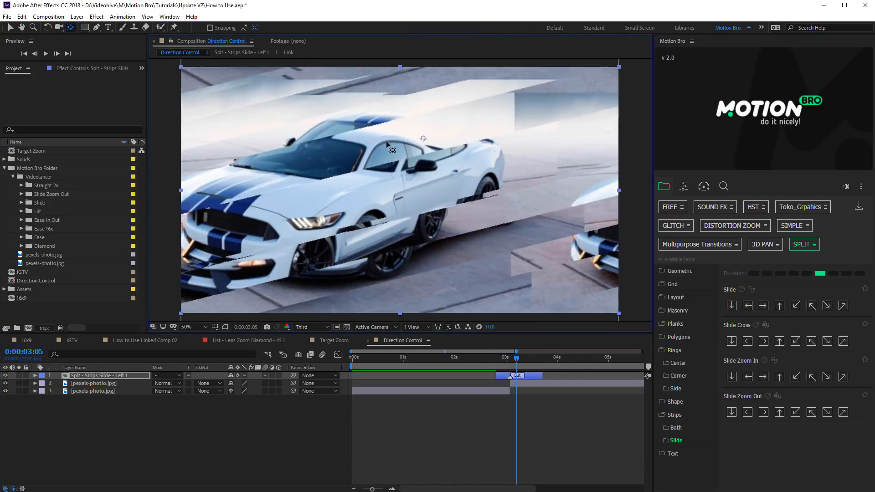
# Scrub the Direction Control timeline to preview the split transition.
pyautogui.click(496, 362)
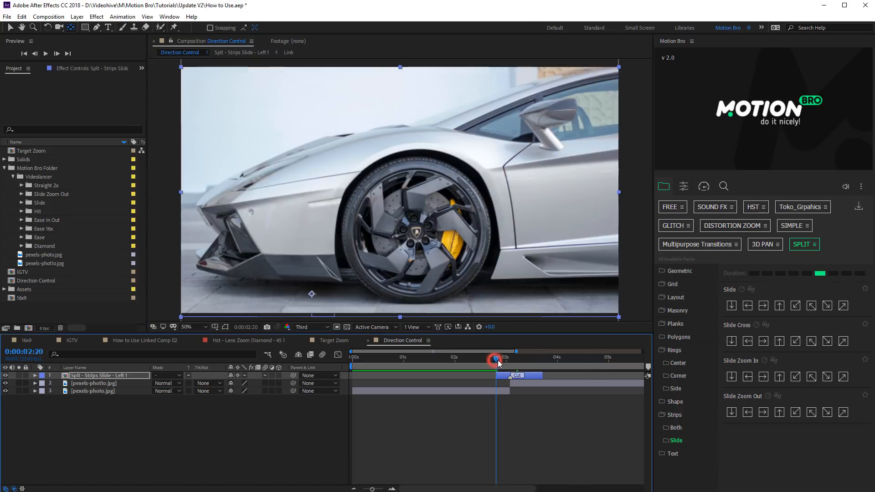
pyautogui.moveTo(498, 360); pyautogui.dragTo(522, 361)
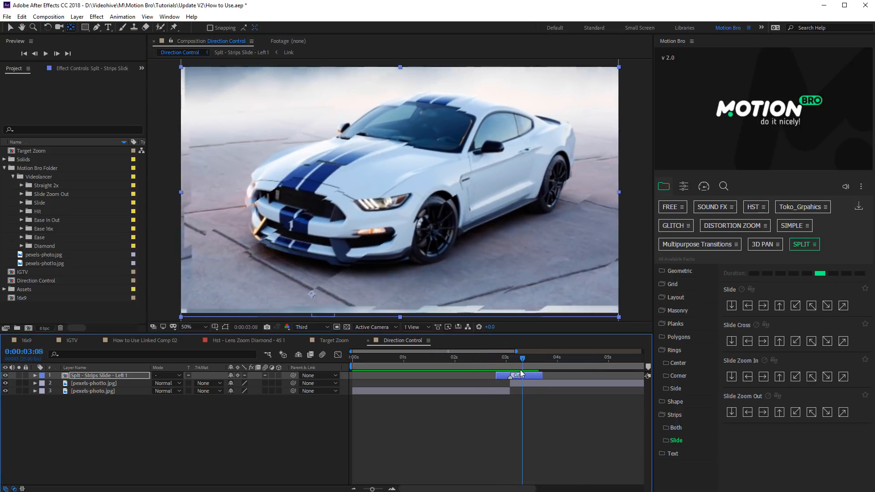
pyautogui.click(684, 186)
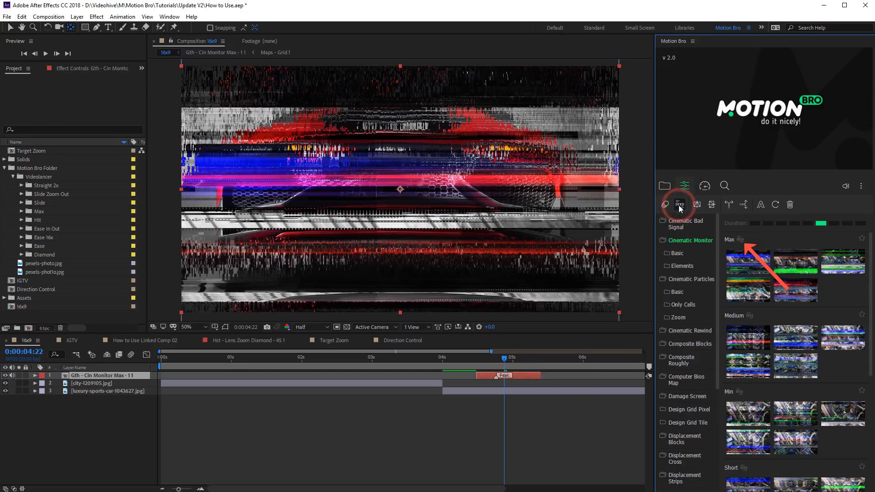
# Randomise the glitch and Masonry XY split seeds and toggle motion blur on the shake transition.
pyautogui.click(679, 203)
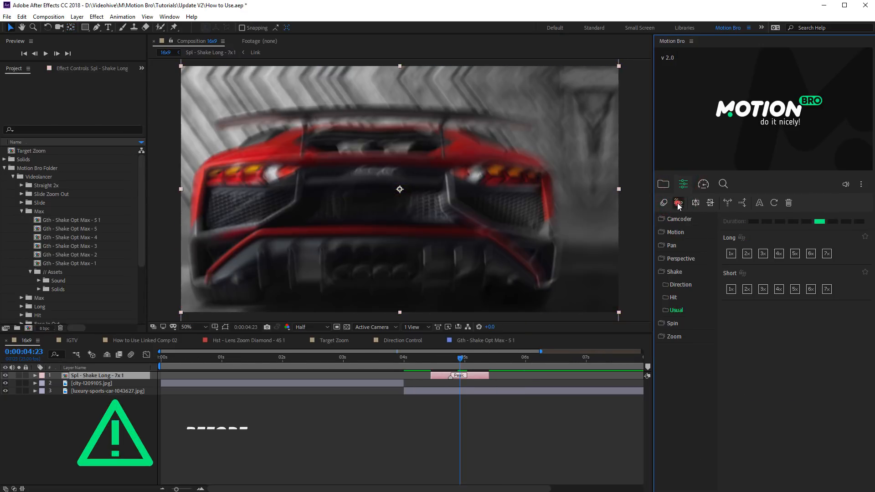
pyautogui.click(678, 202)
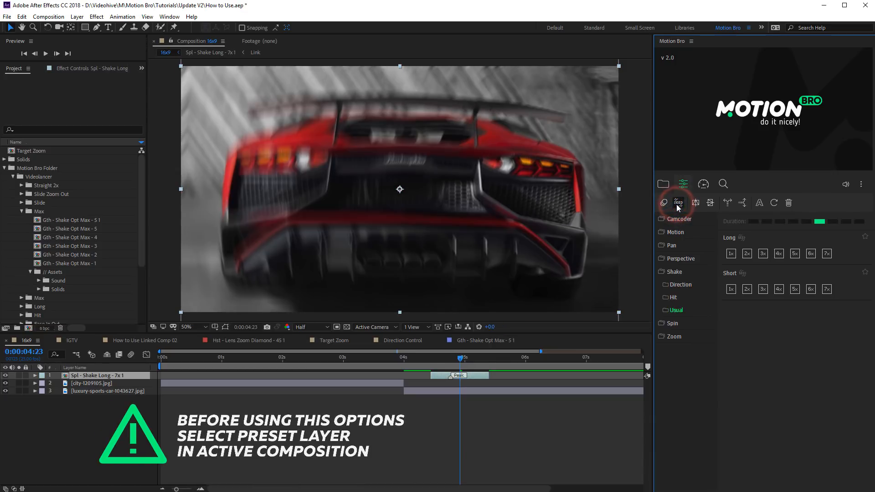
pyautogui.click(679, 203)
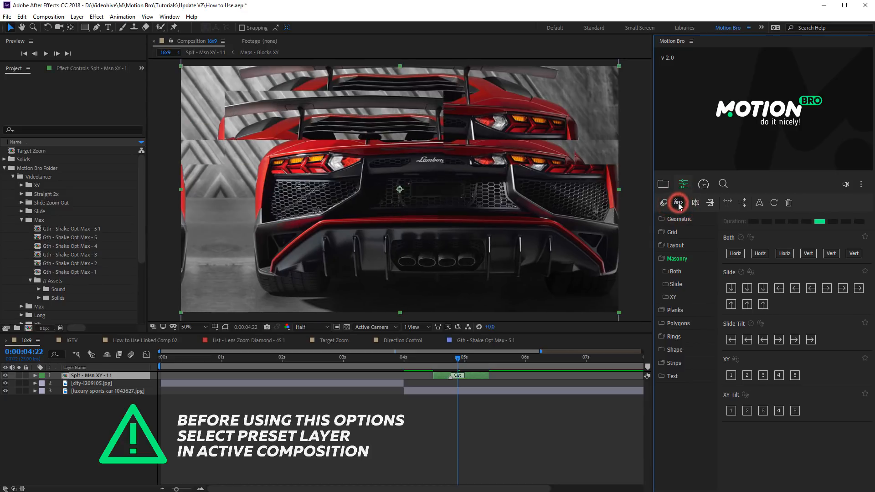
pyautogui.click(678, 203)
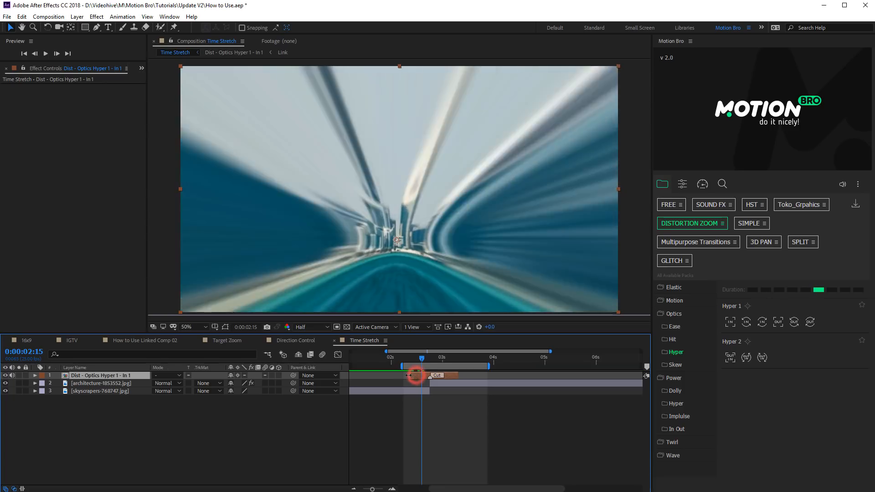
# Stretch the Optics Hyper zoom transition layer longer and play back the retimed result.
pyautogui.moveTo(421, 357); pyautogui.dragTo(450, 357)
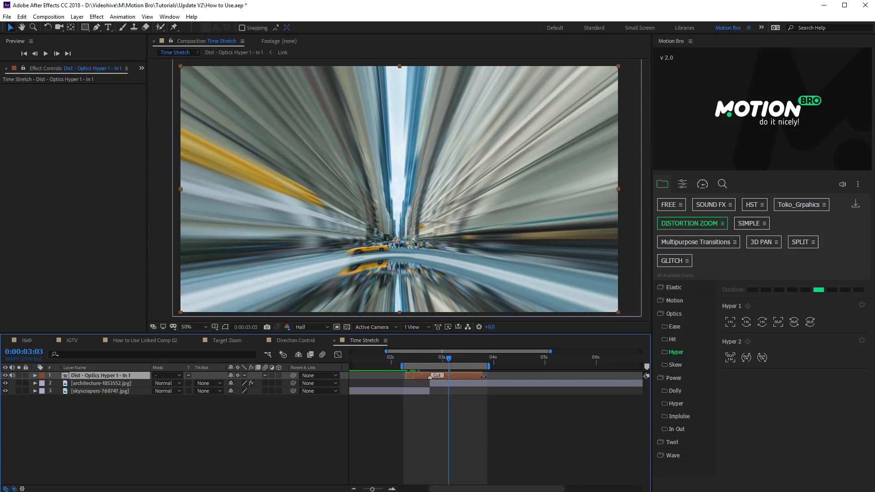
pyautogui.click(46, 53)
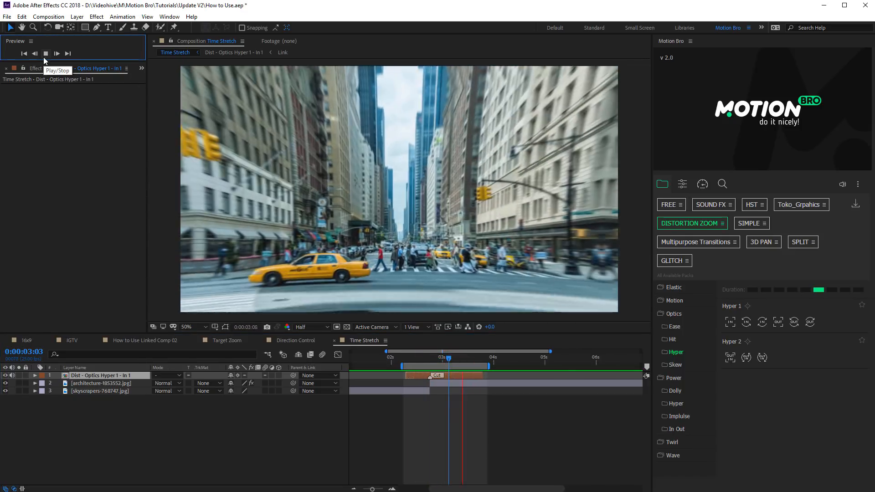
pyautogui.click(46, 53)
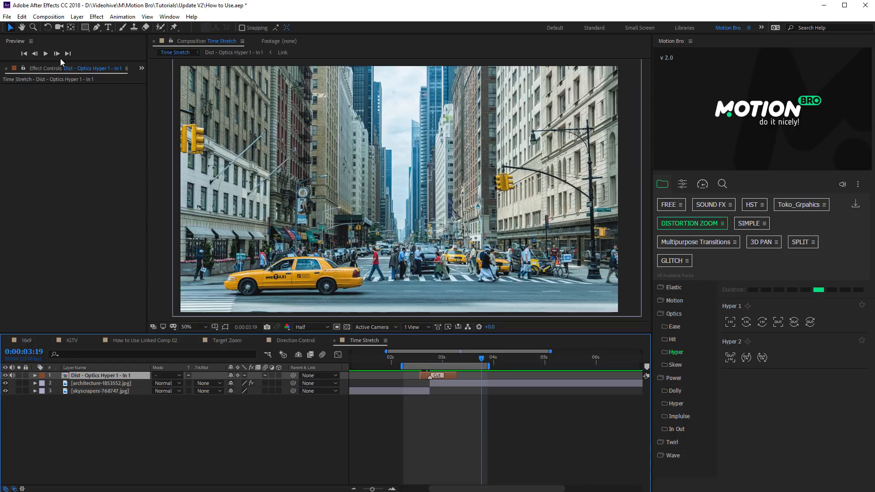
pyautogui.click(46, 53)
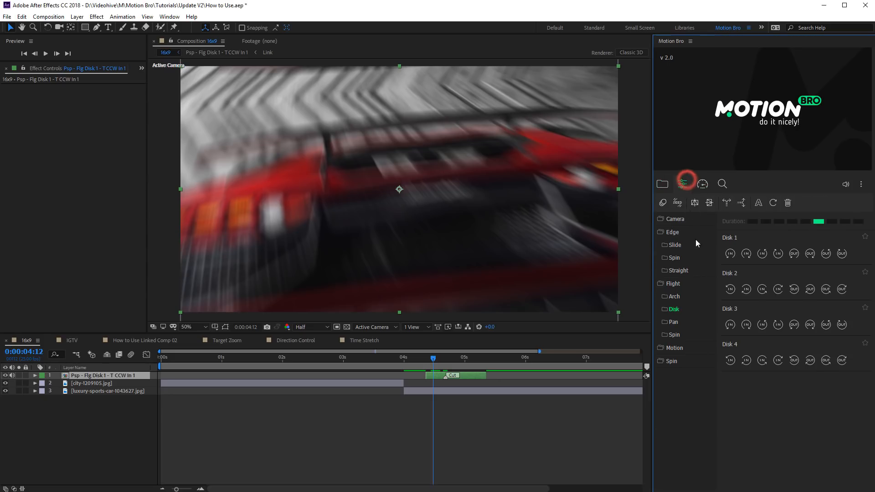
# Enable Flip Edges on the Disk preset via Motion Bro Tools and scrub to preview the mirrored edges.
pyautogui.click(682, 184)
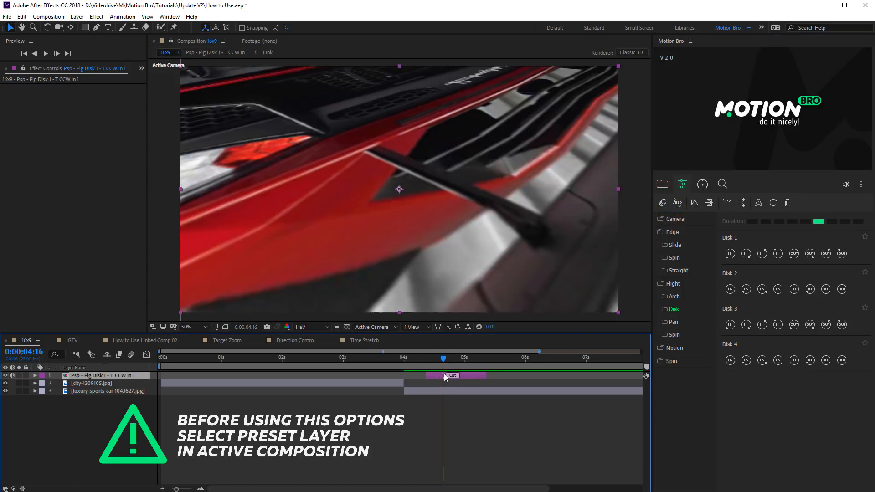
pyautogui.moveTo(443, 357); pyautogui.dragTo(474, 358)
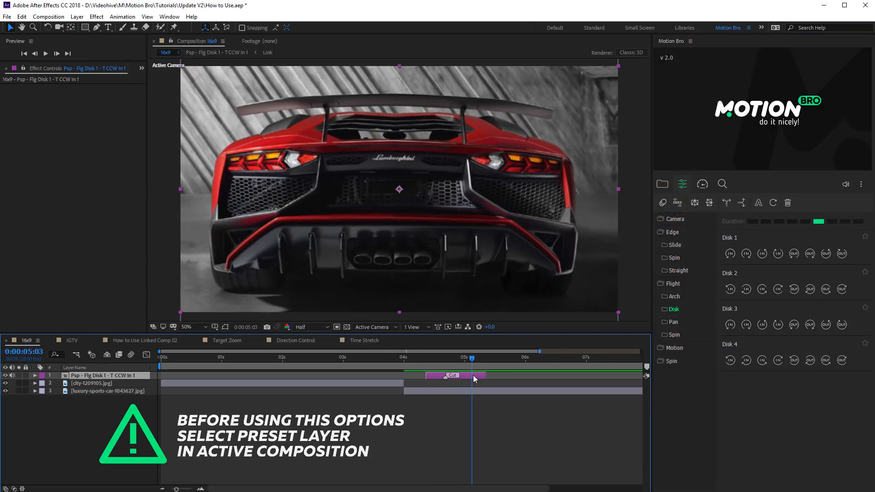
pyautogui.click(694, 202)
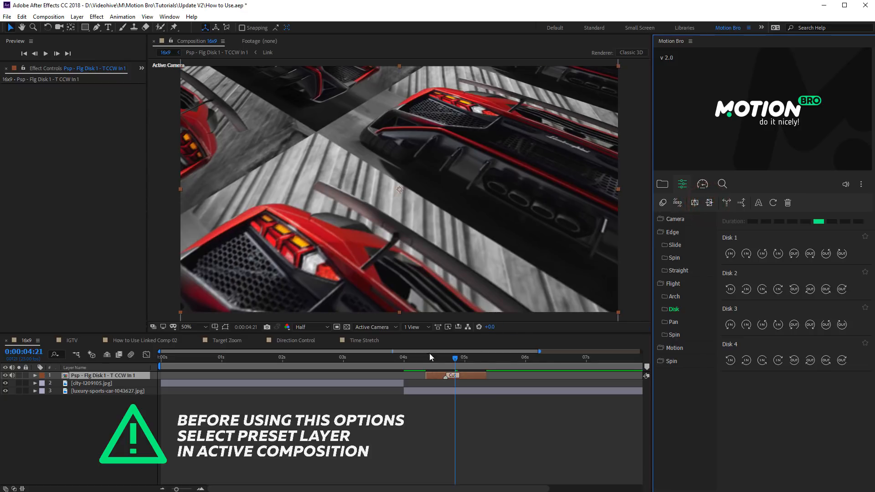
pyautogui.moveTo(455, 356); pyautogui.dragTo(463, 357)
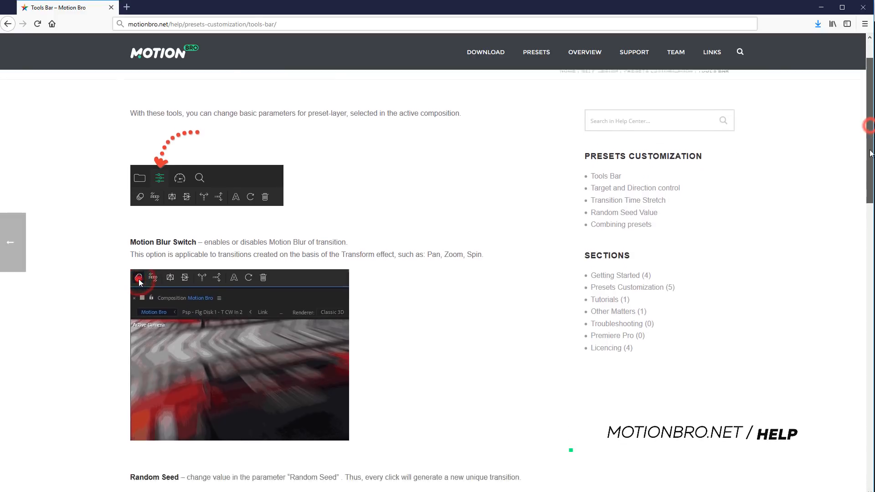
# Scroll through the Tools Bar help descriptions on the Motion Bro site.
pyautogui.scroll(-3)
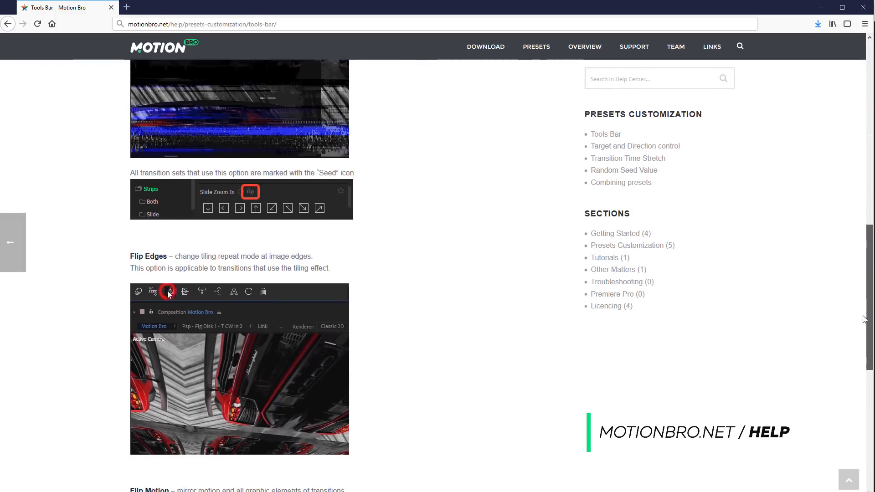
pyautogui.scroll(-3)
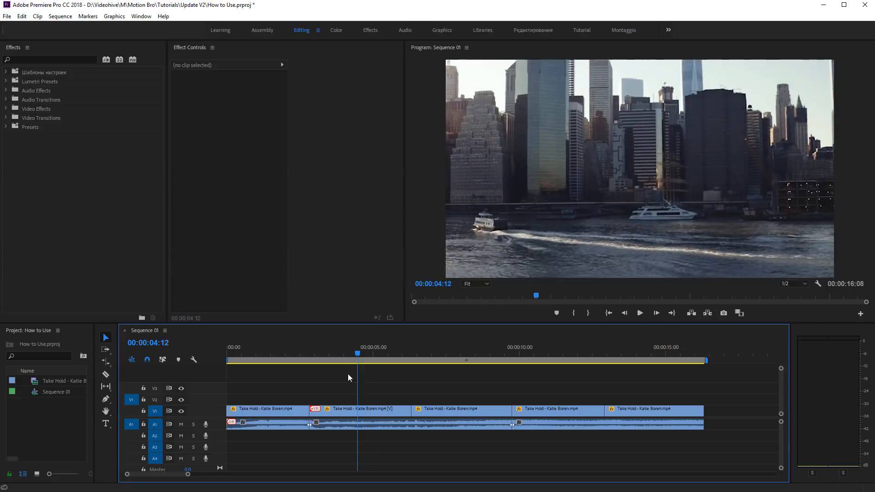
# Replace the two middle Take Hold clips on V1 with a linked After Effects composition.
pyautogui.moveTo(357, 352); pyautogui.dragTo(453, 352)
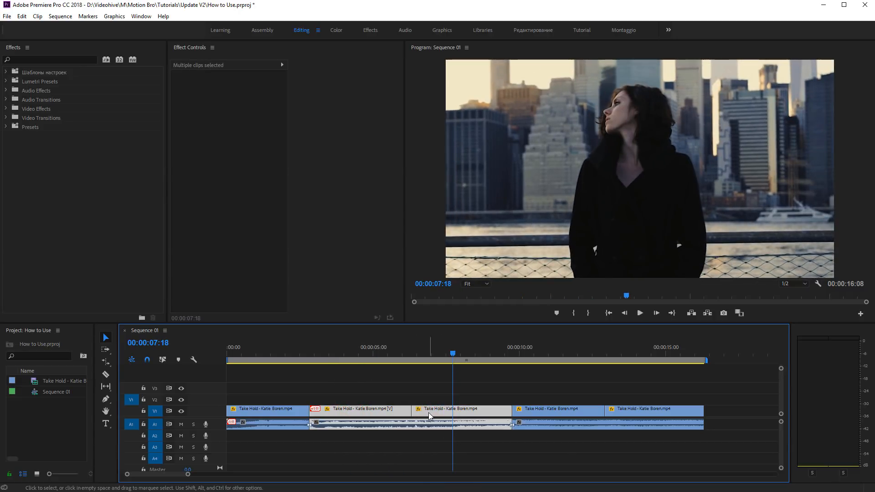
pyautogui.rightClick(429, 416)
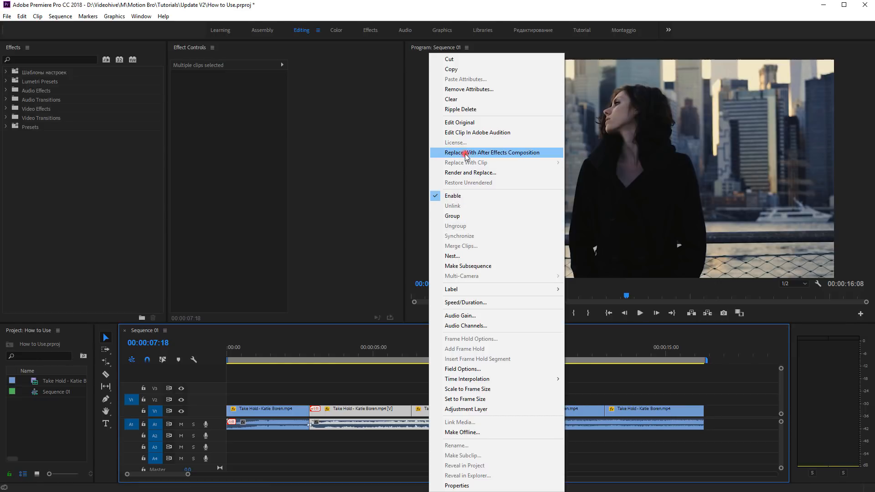
pyautogui.click(492, 153)
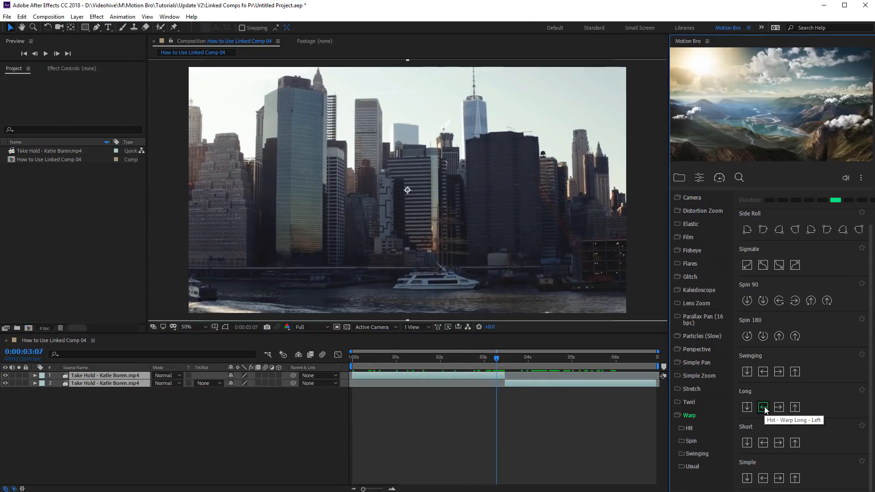
# Add the Warp Long Left transition, set Half resolution and enable the Motion Blur switch.
pyautogui.click(763, 406)
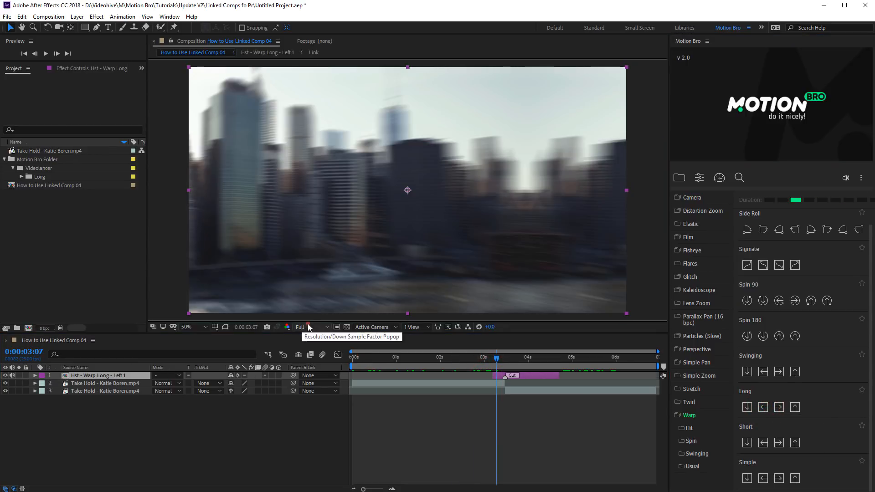
pyautogui.click(307, 326)
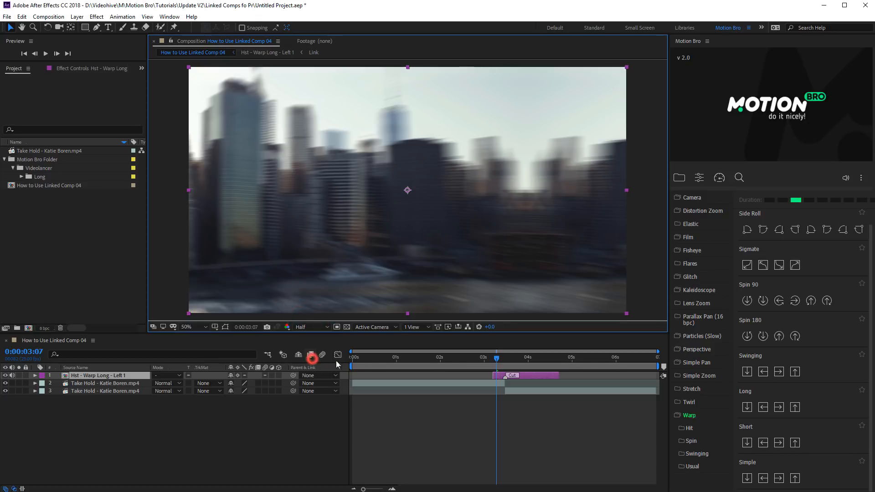
pyautogui.click(542, 357)
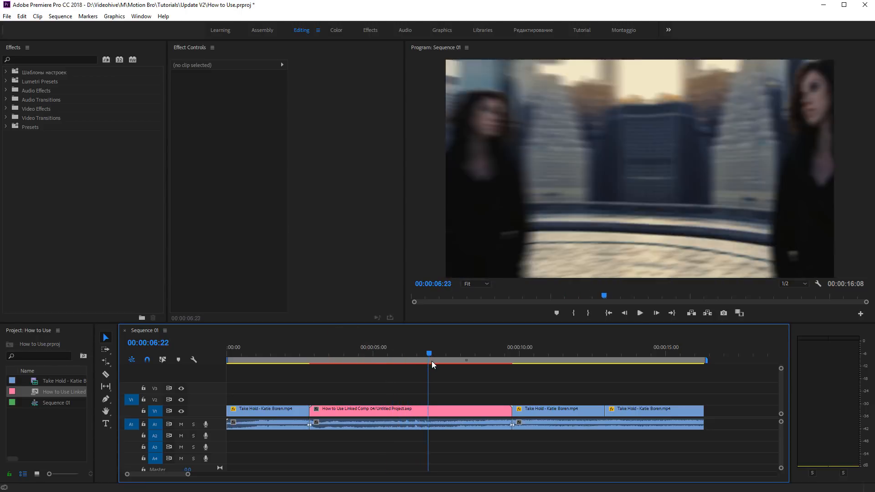
# Move the linked comp's audio to A2 and select the Panoramic_Long sound layer in the precomp.
pyautogui.click(421, 354)
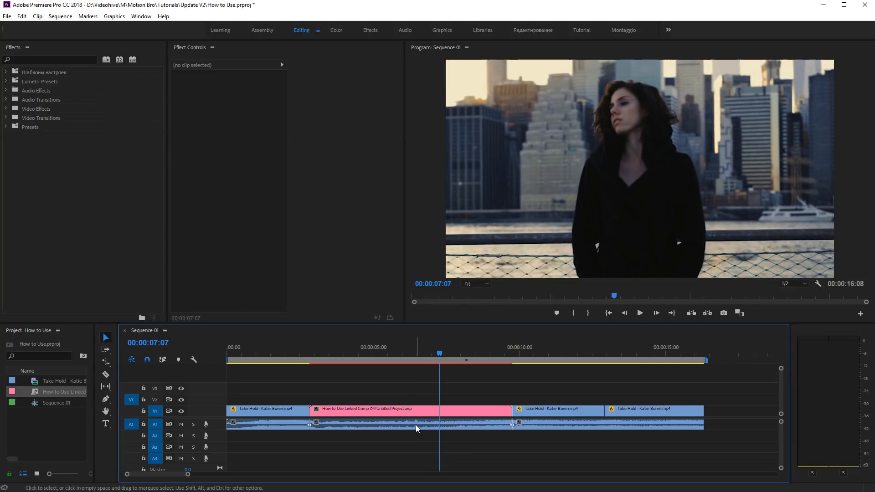
pyautogui.click(410, 426)
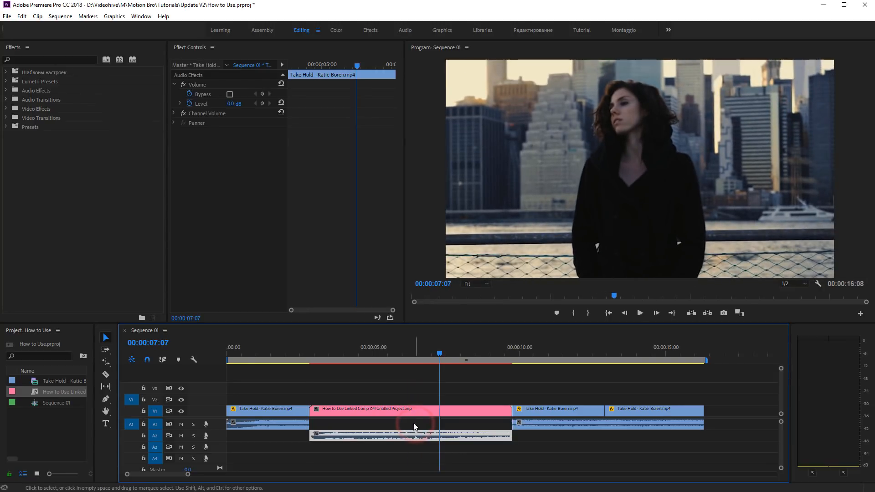
pyautogui.click(410, 410)
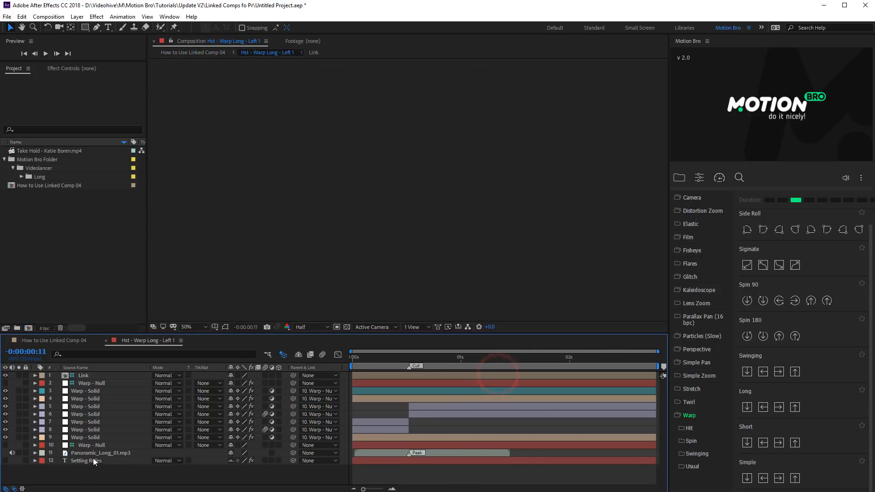
pyautogui.click(21, 17)
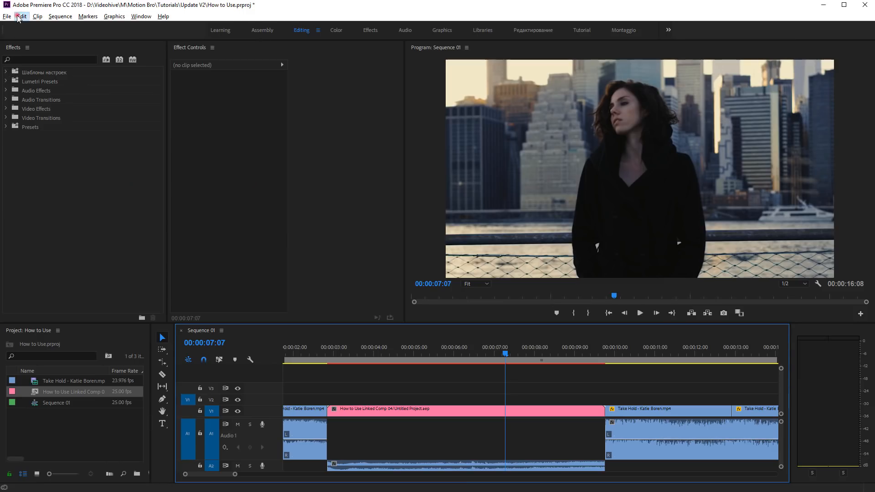
# Bring up Premiere's Edit commands to paste the transition sound.
pyautogui.click(21, 17)
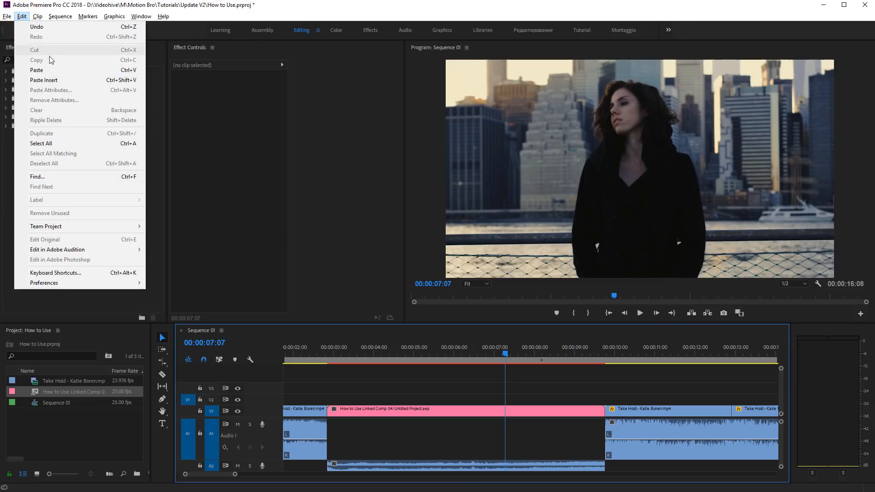